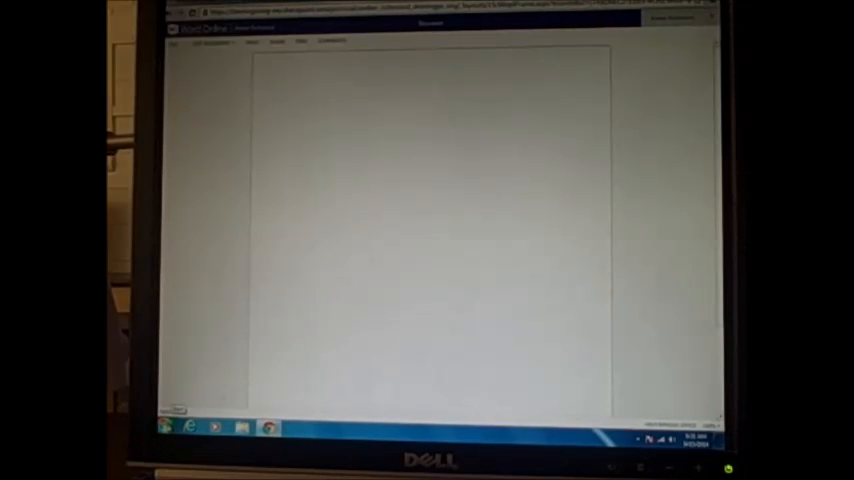
# - Create a new Blank document in Word 2013
pyautogui.click(167, 427)
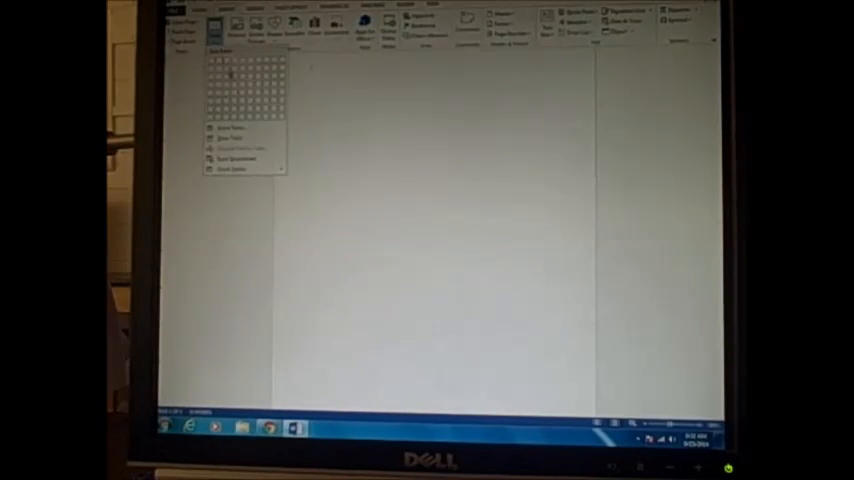
# - Insert a custom-sized grid table through the Insert Table dialog
pyautogui.click(245, 75)
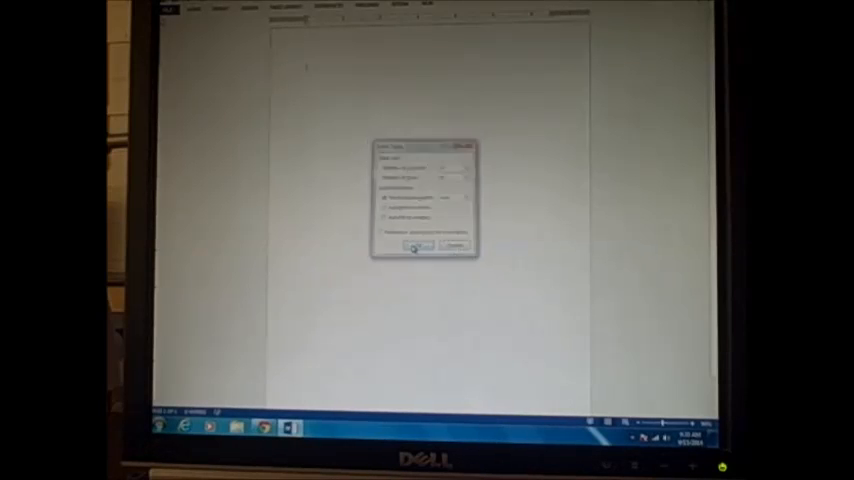
pyautogui.click(418, 246)
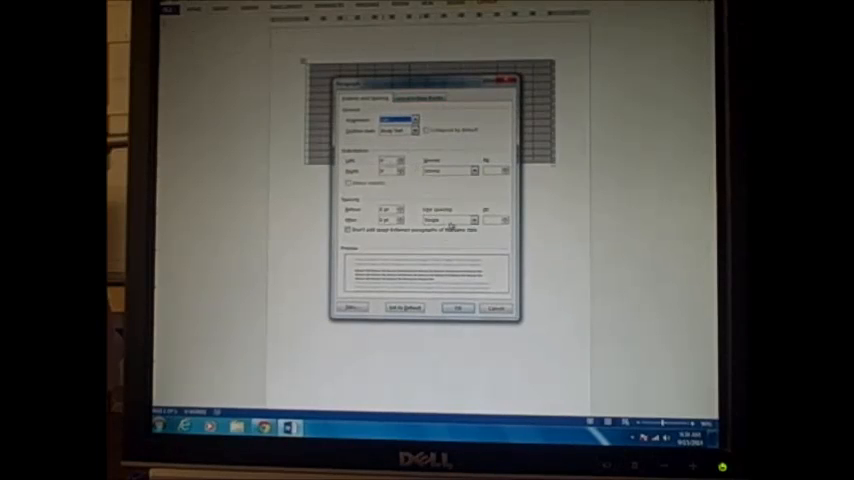
# - Set the table text to 0 pt spacing before and after, with single line spacing
pyautogui.click(472, 219)
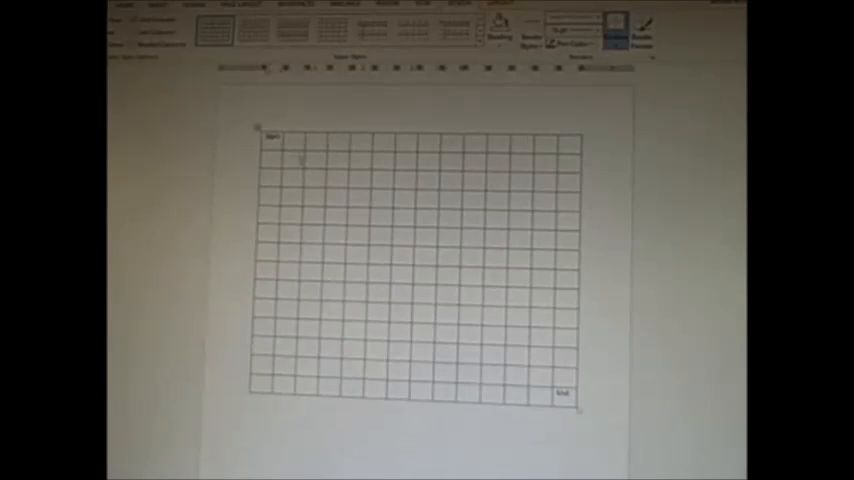
# - Open the Table Tools Design border options for the Start-to-End grid
pyautogui.click(620, 30)
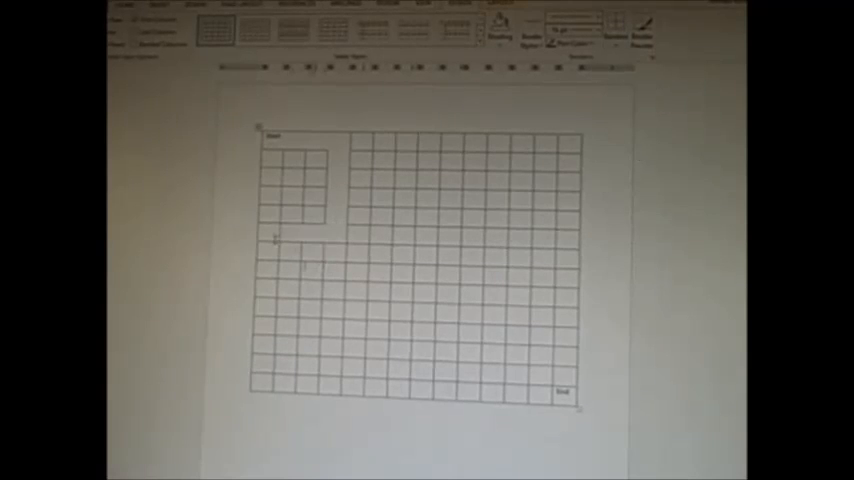
# - Show the border options list to erase cell borders near Start
pyautogui.click(618, 22)
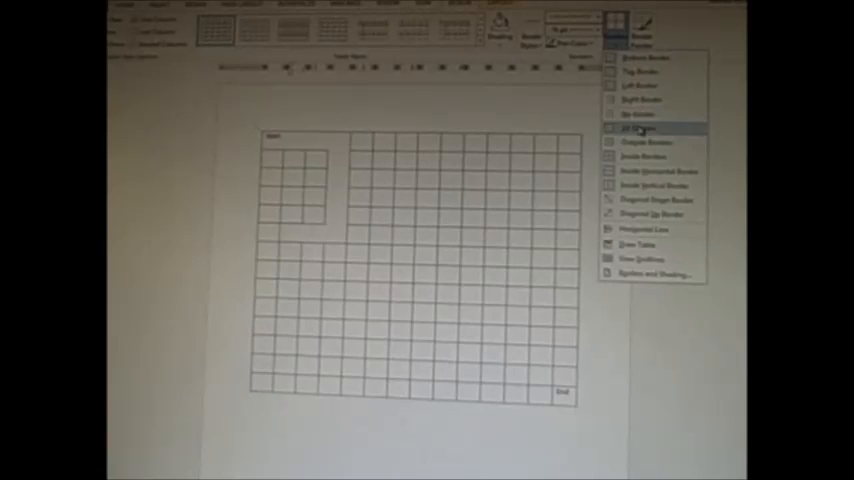
pyautogui.moveTo(648, 142)
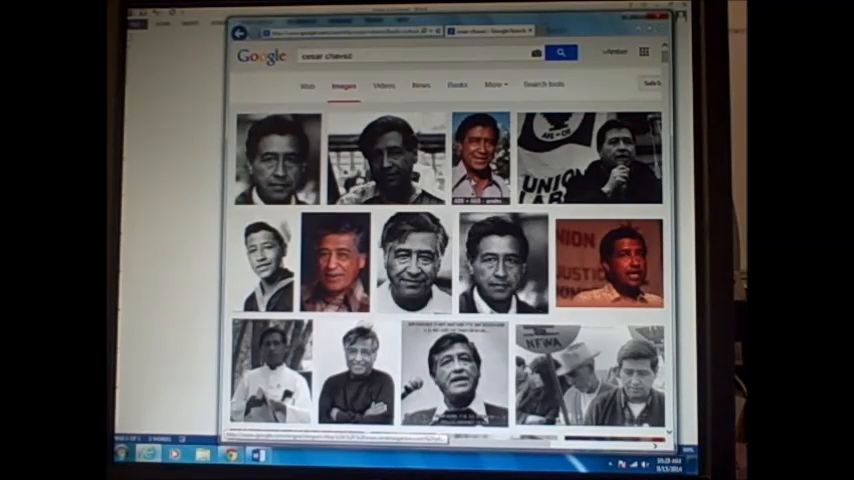
# - Search Google Images for 'cesar chavez march' and save a march photo
pyautogui.rightClick(490, 185)
pyautogui.write('z march')
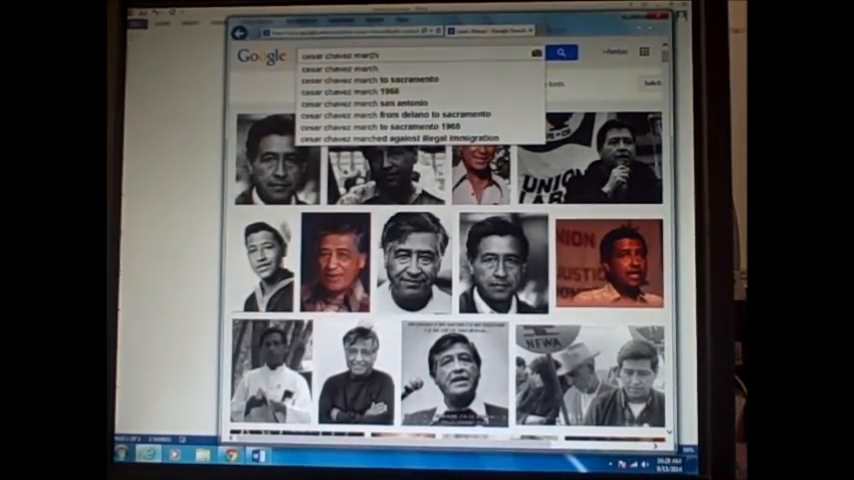
pyautogui.click(562, 52)
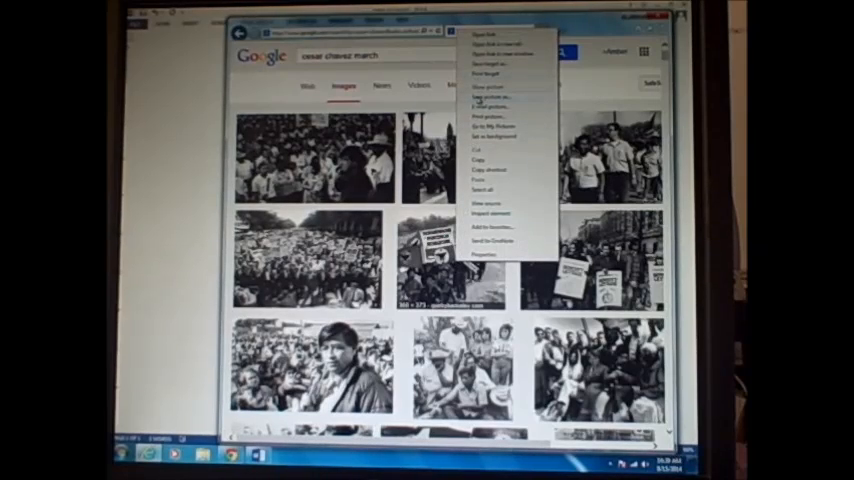
pyautogui.click(489, 96)
pyautogui.write('field')
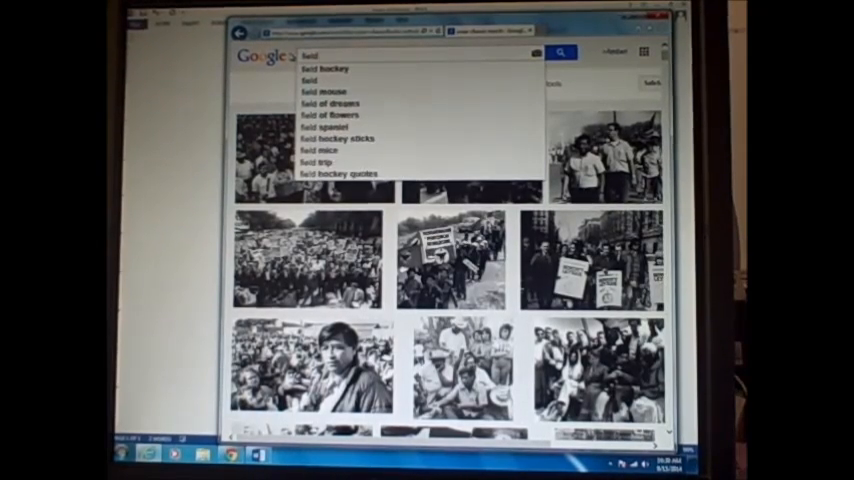
# - Search Google Images for 'field work' and scroll through the results
pyautogui.write(' work')
pyautogui.press('enter')
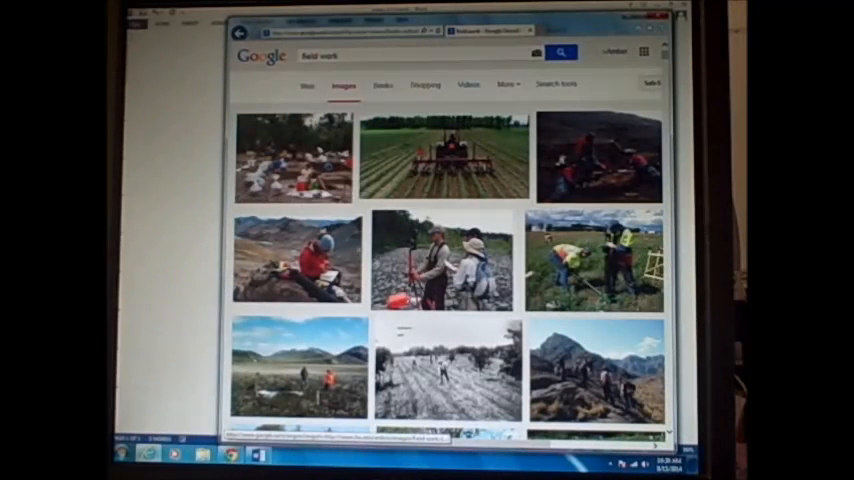
pyautogui.scroll(-3)
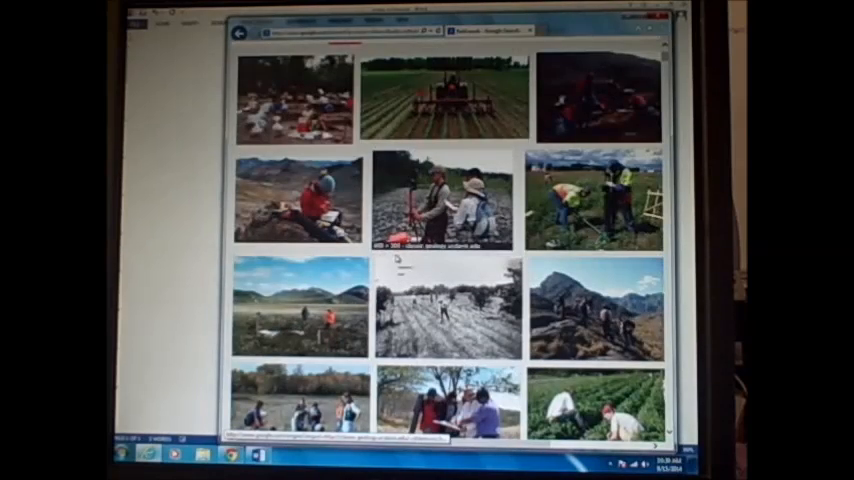
pyautogui.scroll(-3)
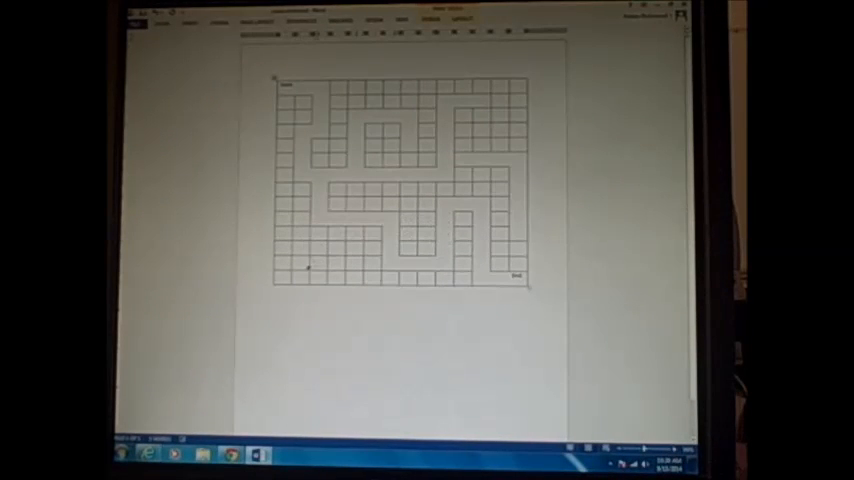
# - Choose a photo from the Pictures library in the Insert Picture dialog
pyautogui.click(318, 261)
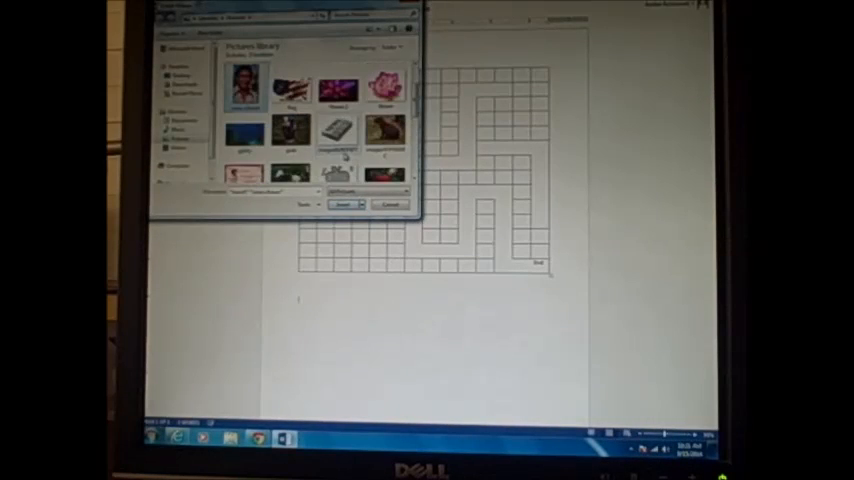
pyautogui.click(343, 204)
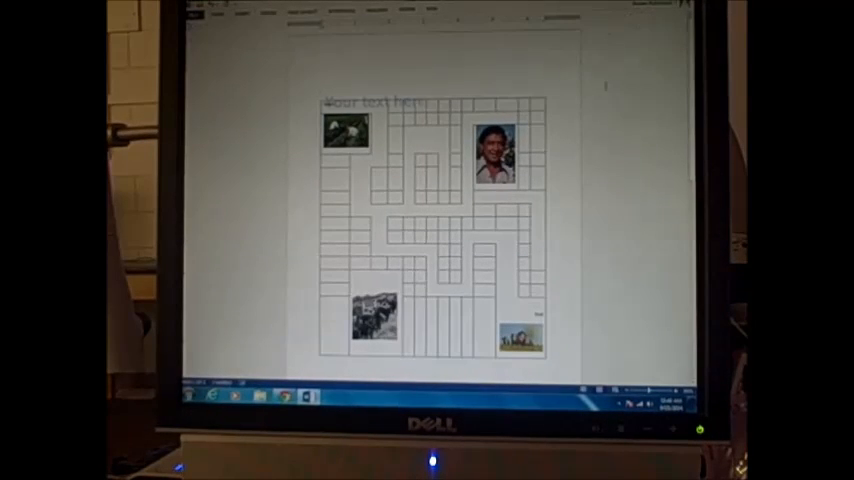
# - Replace the WordArt placeholder with 'Cesar Chavez' and apply a text effect
pyautogui.click(376, 101)
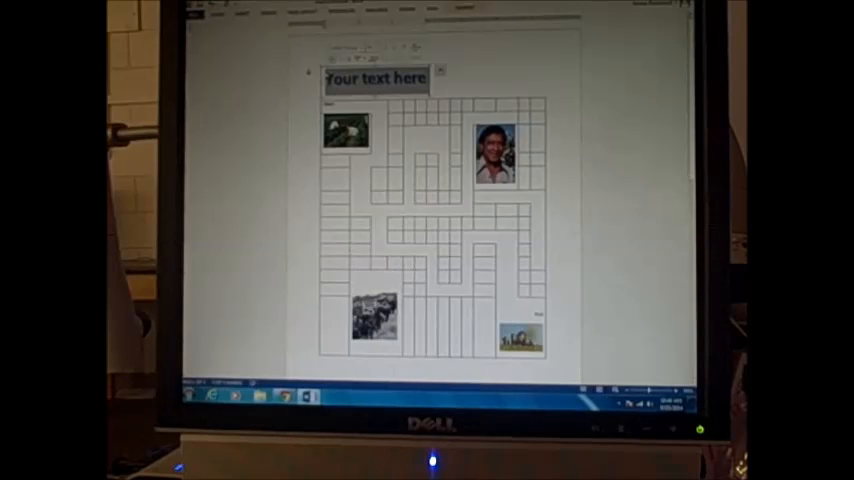
pyautogui.write('Cesar C')
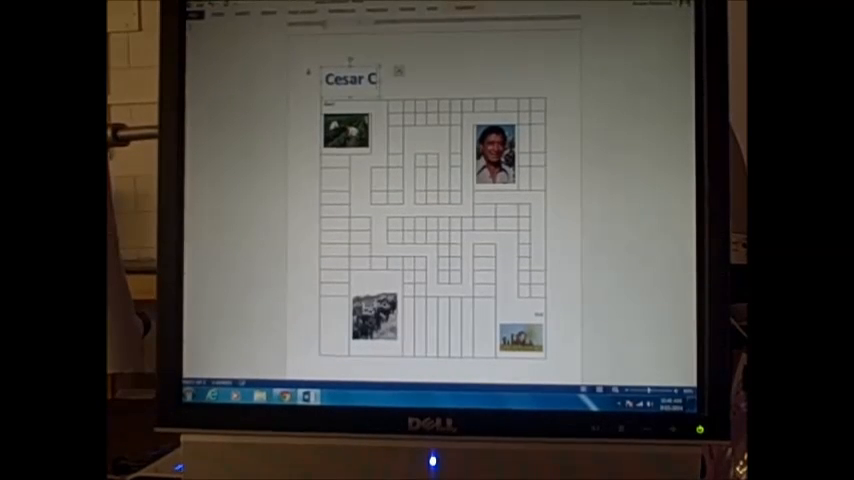
pyautogui.write('havez')
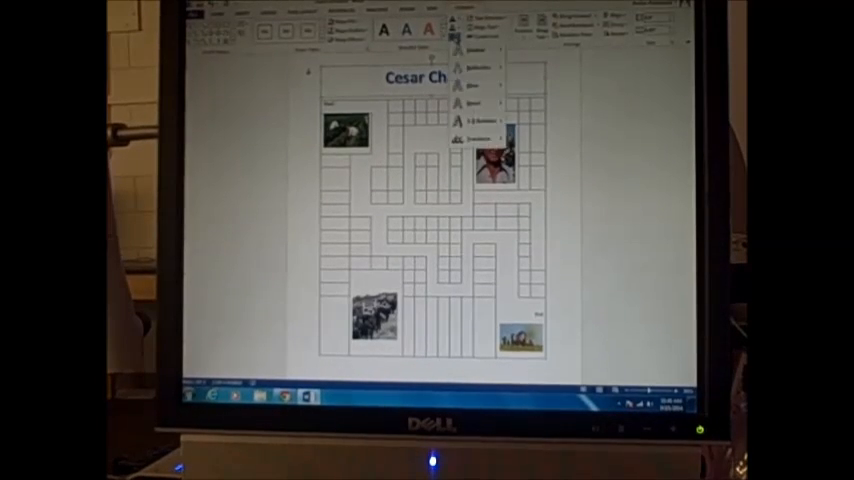
pyautogui.click(479, 139)
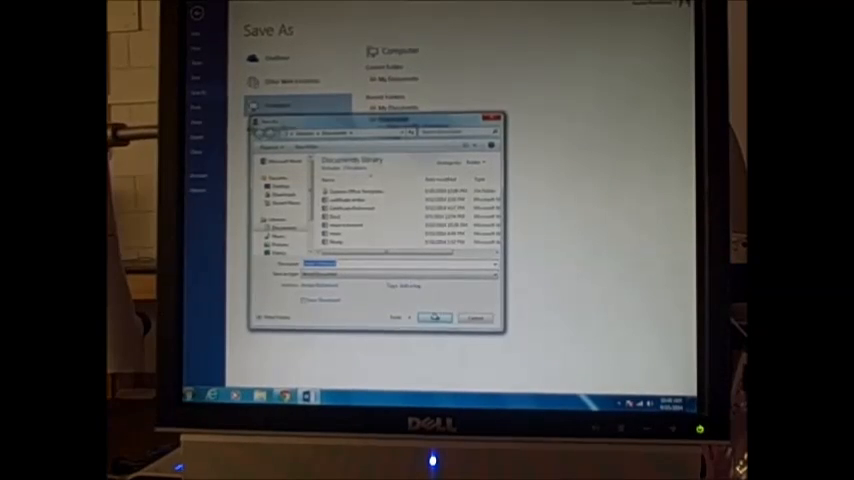
# - Save the maze document to the Documents library
pyautogui.click(433, 318)
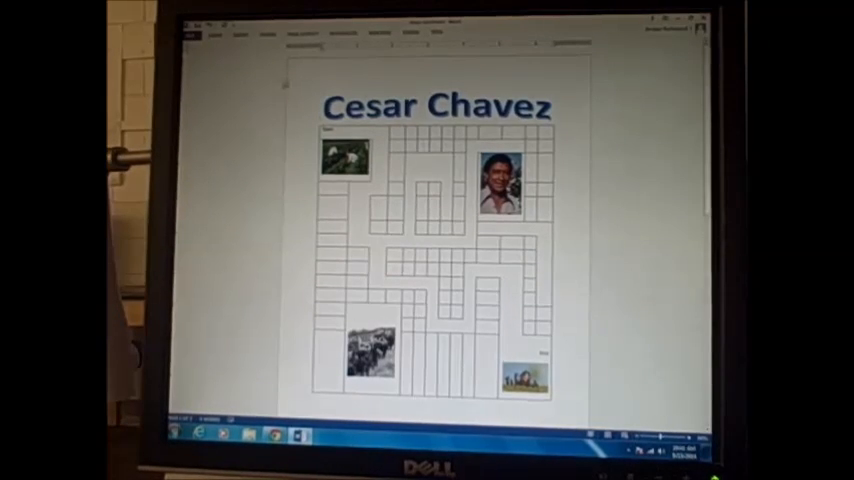
# - Paste the copied maze into a new document as a picture
pyautogui.click(192, 33)
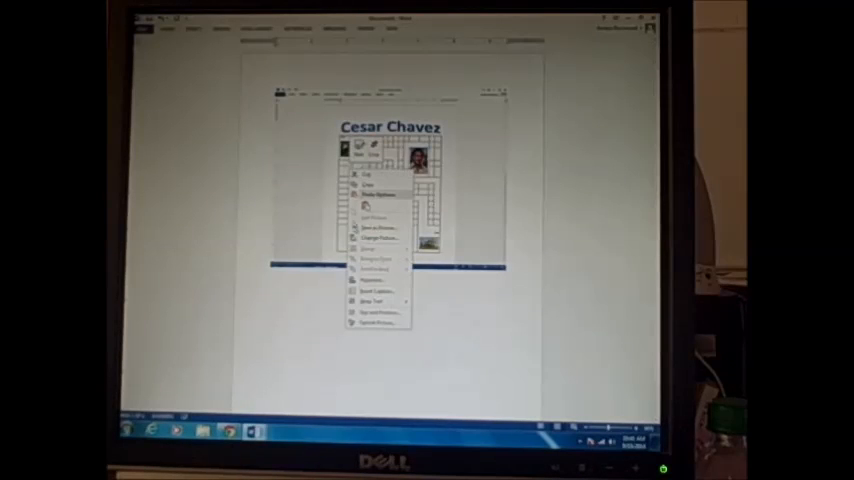
# - Save the Cesar Chavez maze picture as an image file in the Pictures library
pyautogui.click(377, 237)
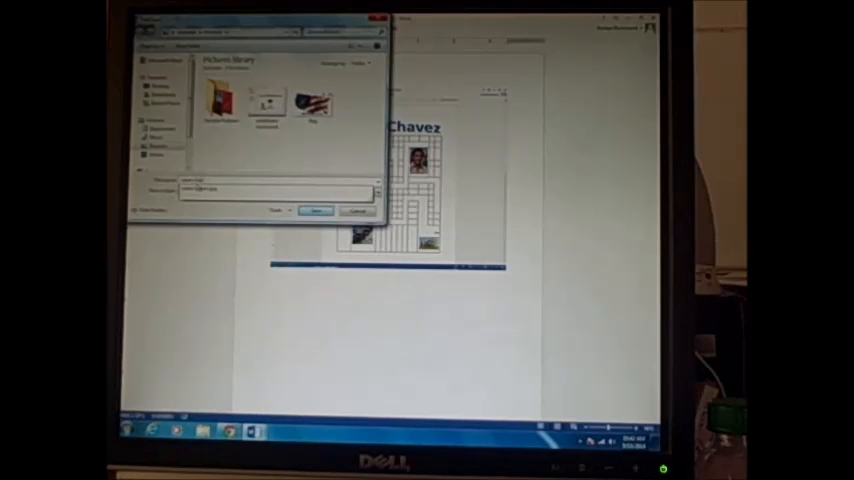
pyautogui.click(315, 210)
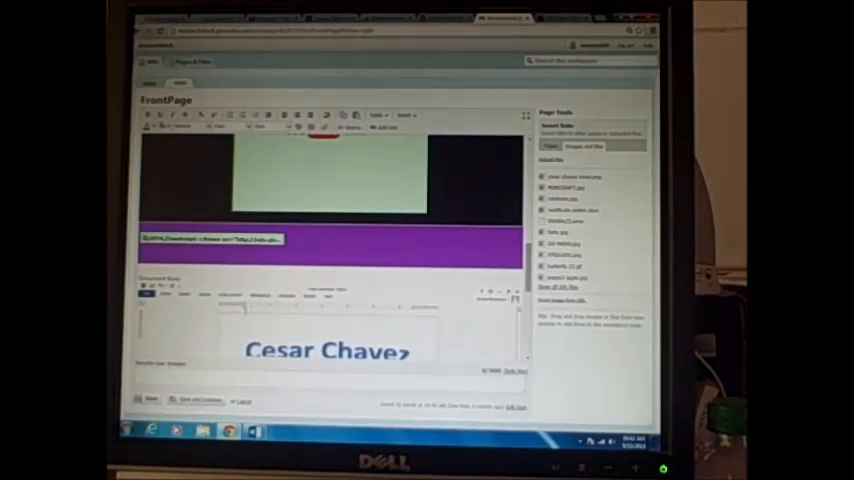
# - Open the Crop Image tool on the maze image in the FrontPage editor
pyautogui.rightClick(290, 265)
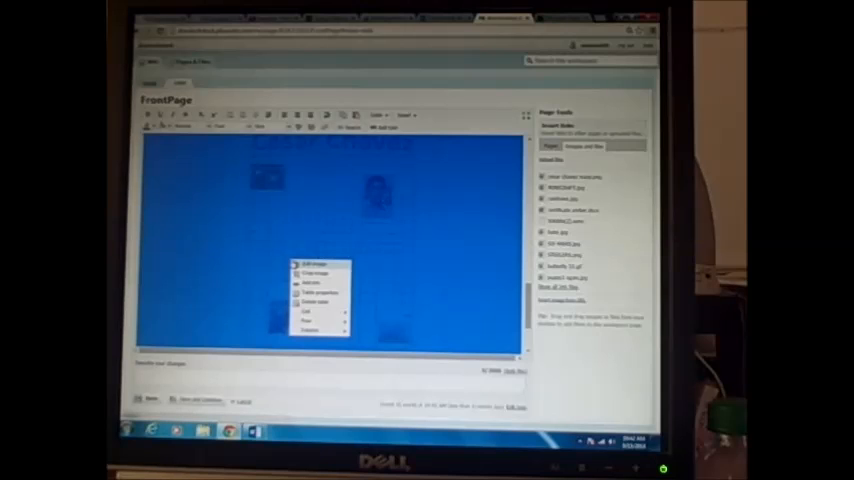
pyautogui.click(313, 273)
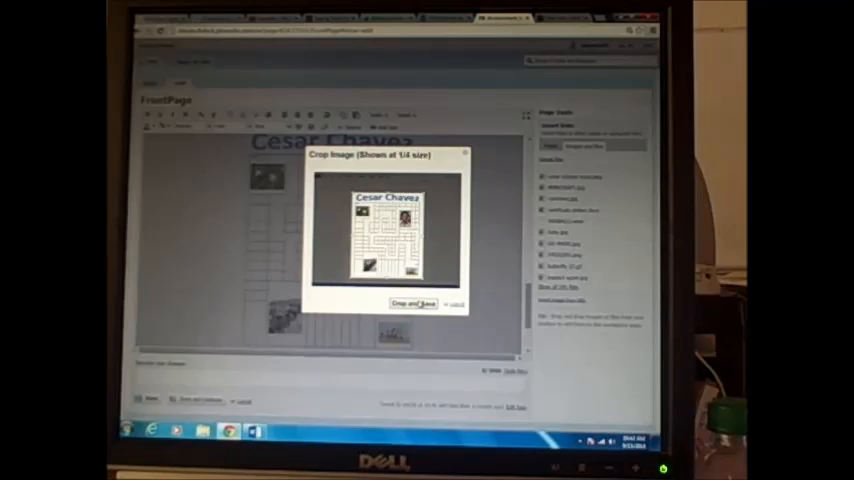
# - Apply the crop and save the cropped maze image
pyautogui.click(412, 303)
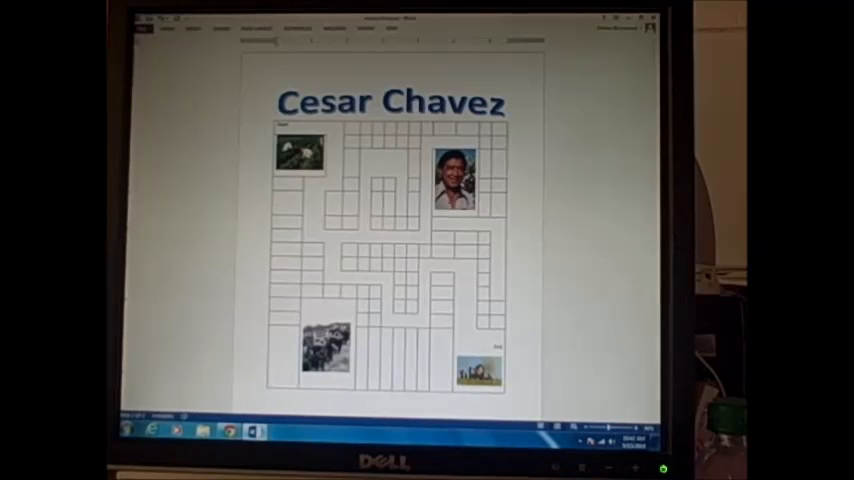
# - Open Print for the maze document and pick a different printer from the Printer list
pyautogui.click(145, 28)
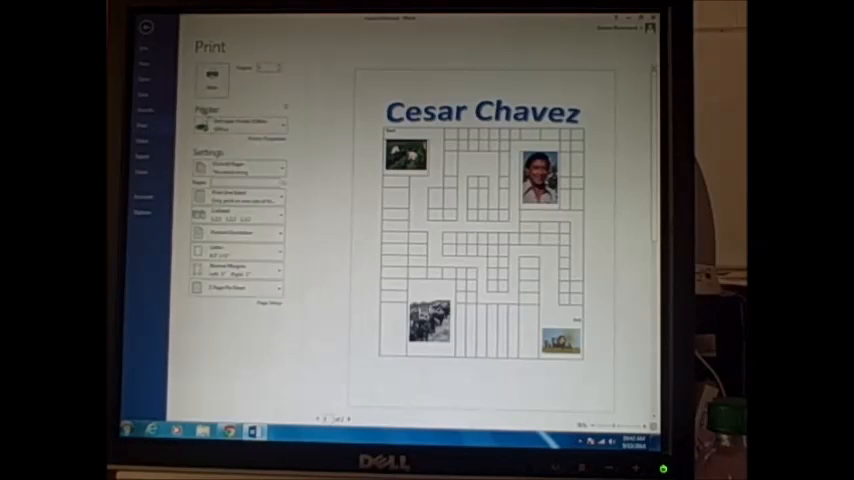
pyautogui.click(240, 124)
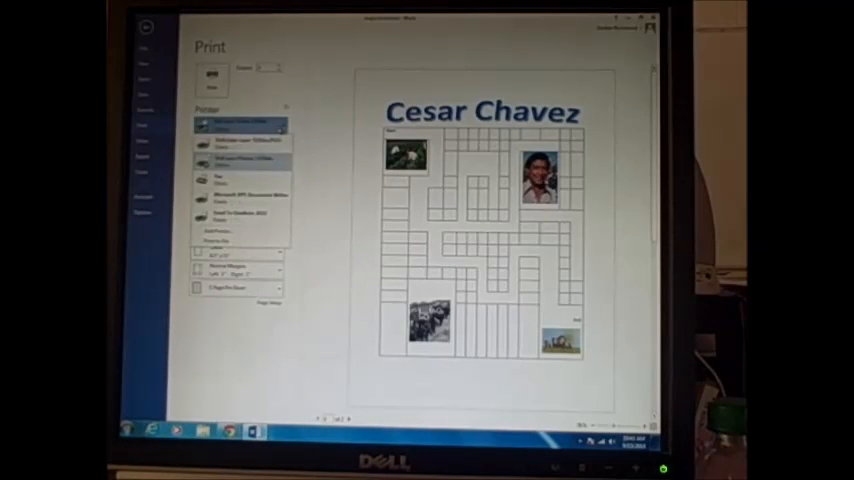
pyautogui.click(240, 125)
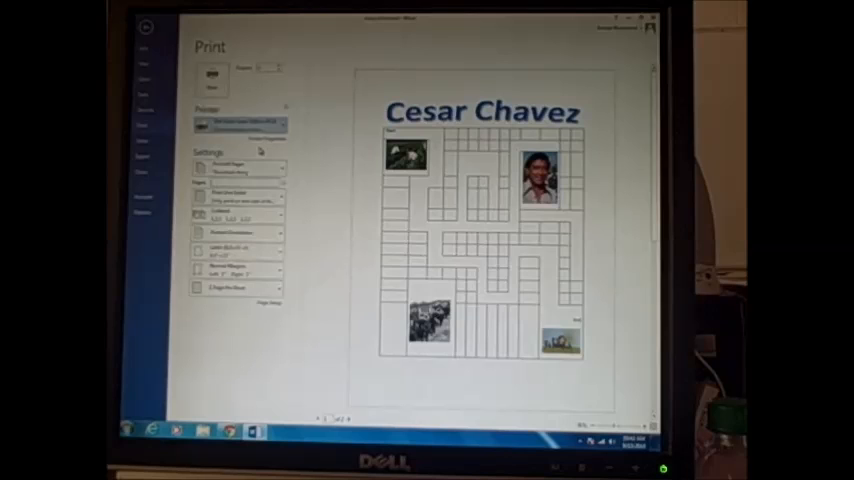